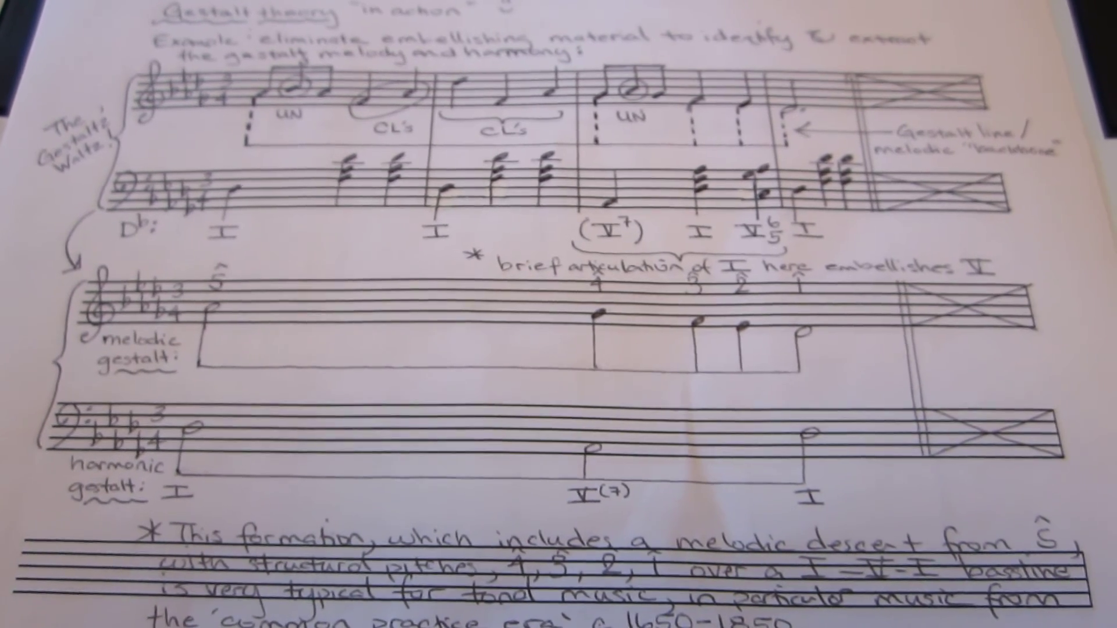
{"action": "scroll", "scroll_direction": "up", "scroll_amount": 3}
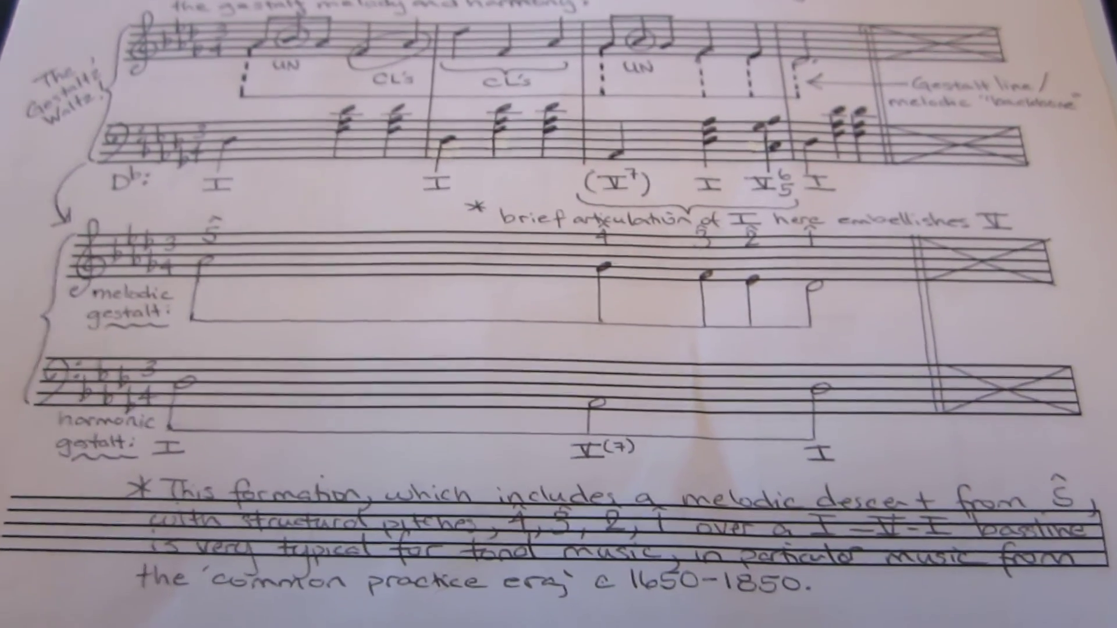
{"action": "scroll", "scroll_direction": "down", "scroll_amount": 3}
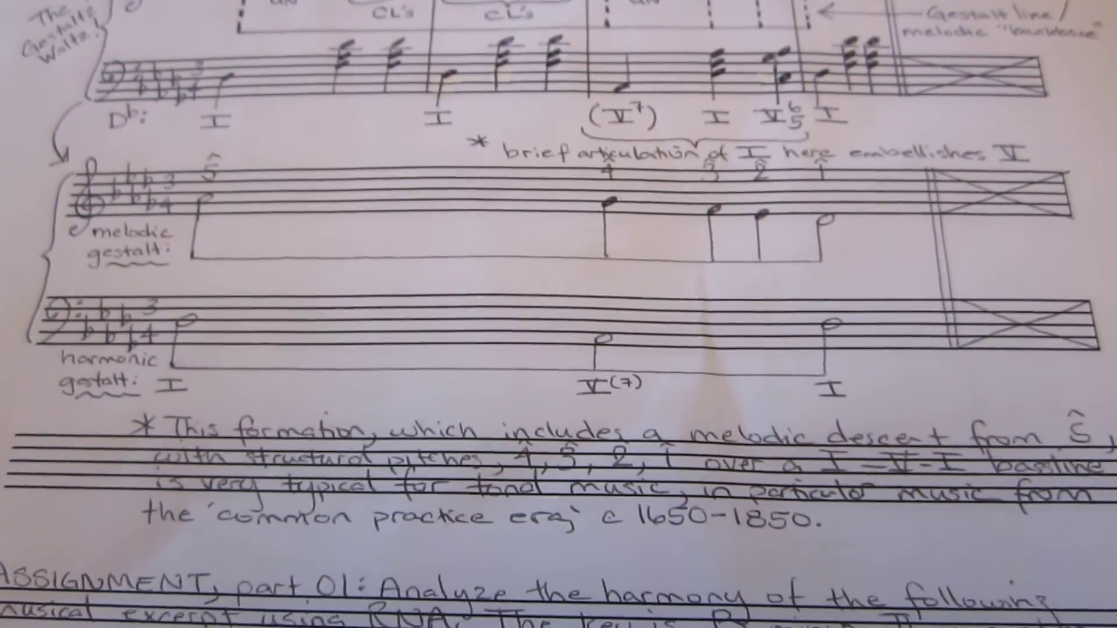
{"action": "scroll", "scroll_direction": "down", "scroll_amount": 3}
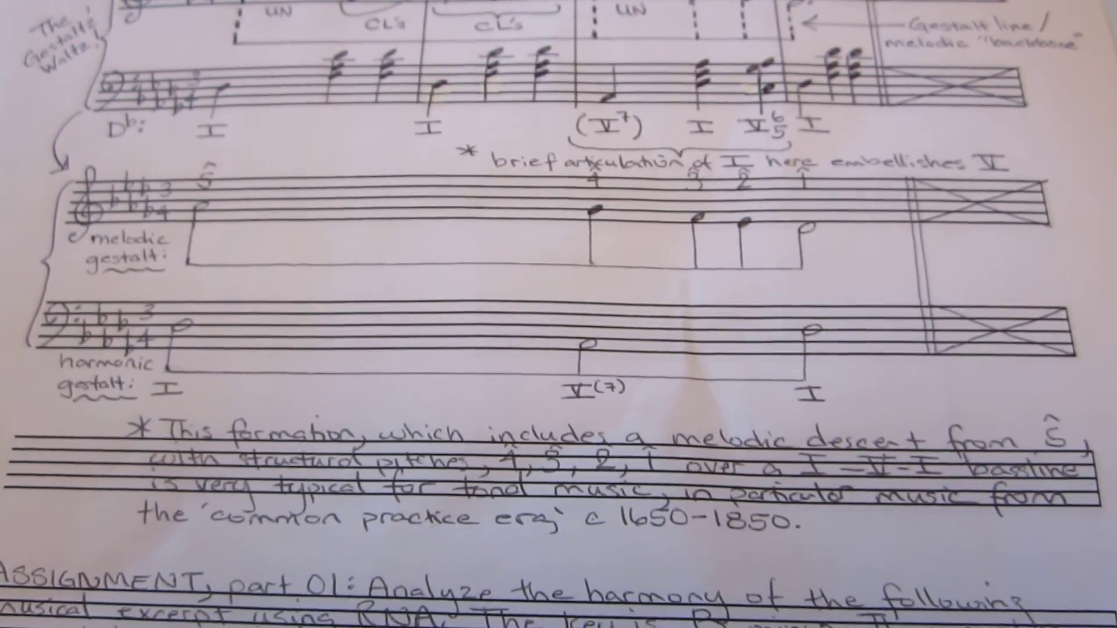
{"action": "scroll", "scroll_direction": "down", "scroll_amount": 3}
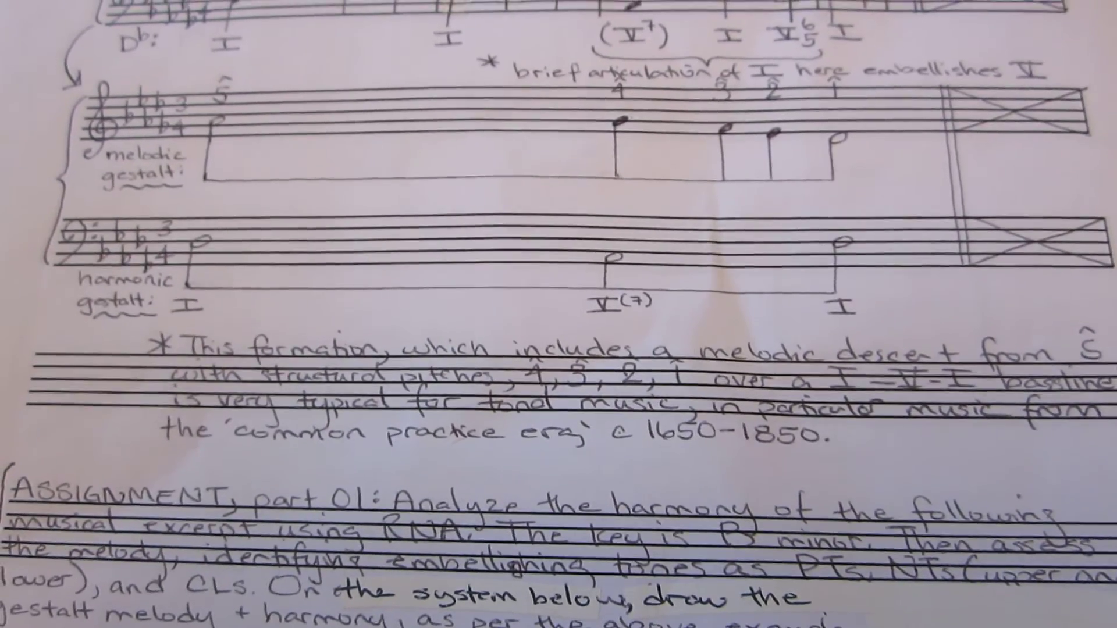
{"action": "scroll", "scroll_direction": "down", "scroll_amount": 3}
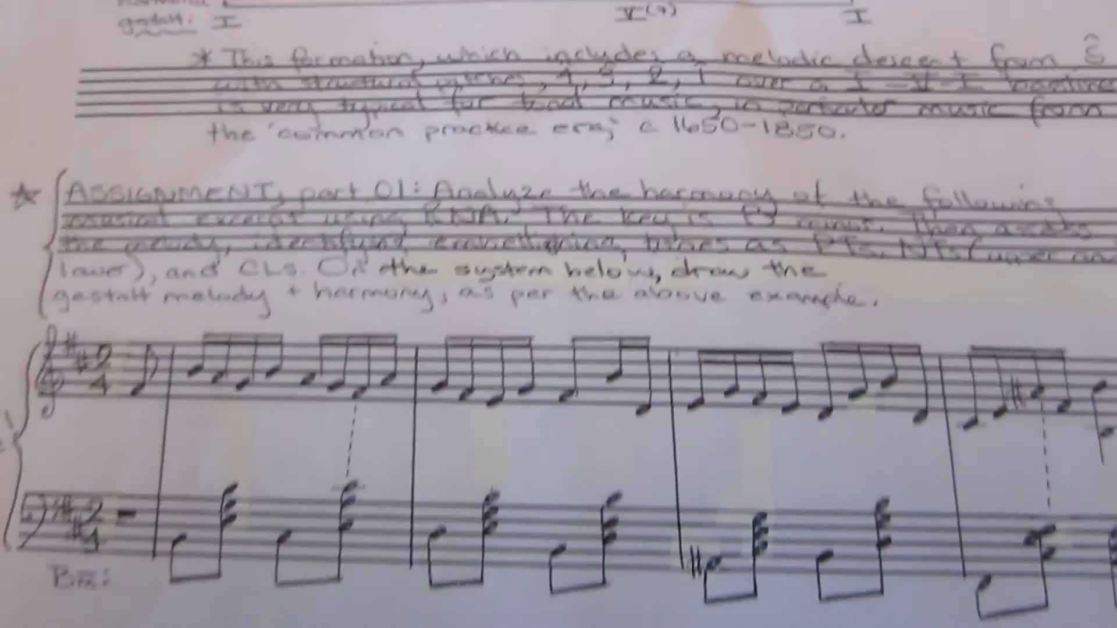
{"action": "scroll", "scroll_direction": "down", "scroll_amount": 3}
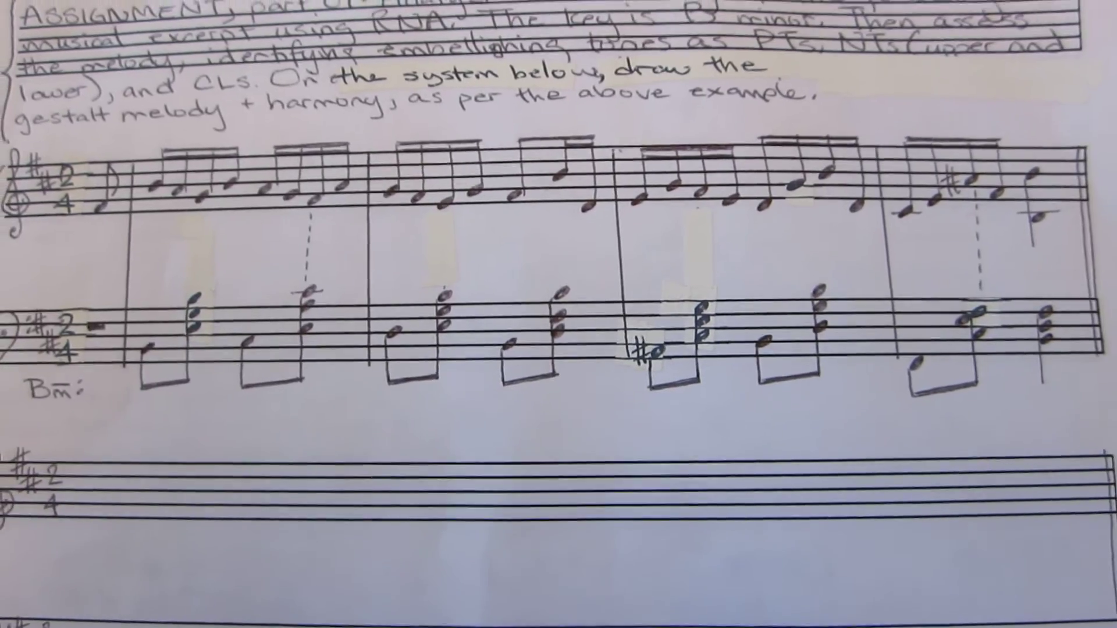